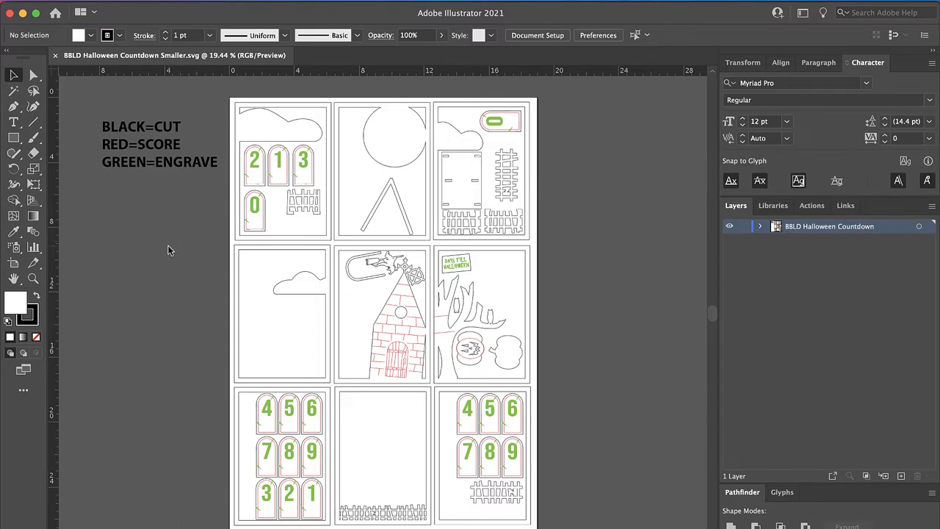
pyautogui.moveTo(120, 152)
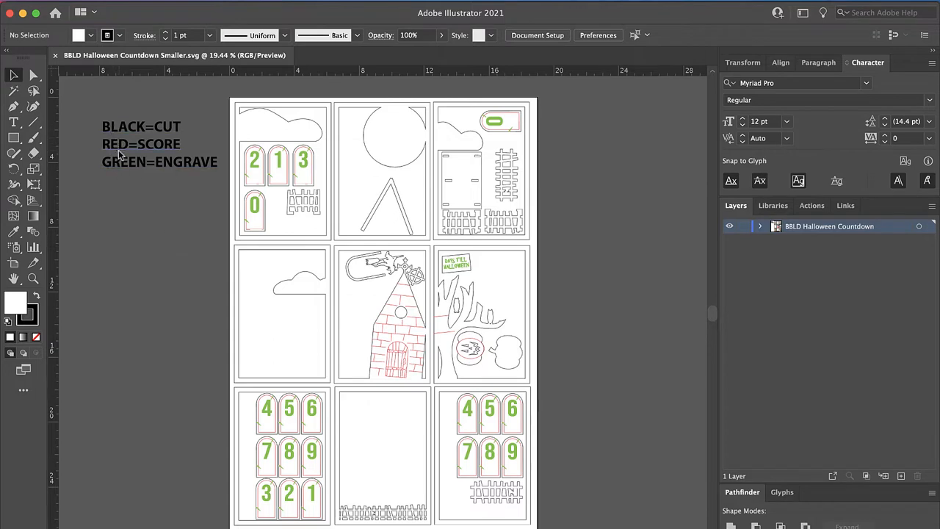
pyautogui.moveTo(123, 138)
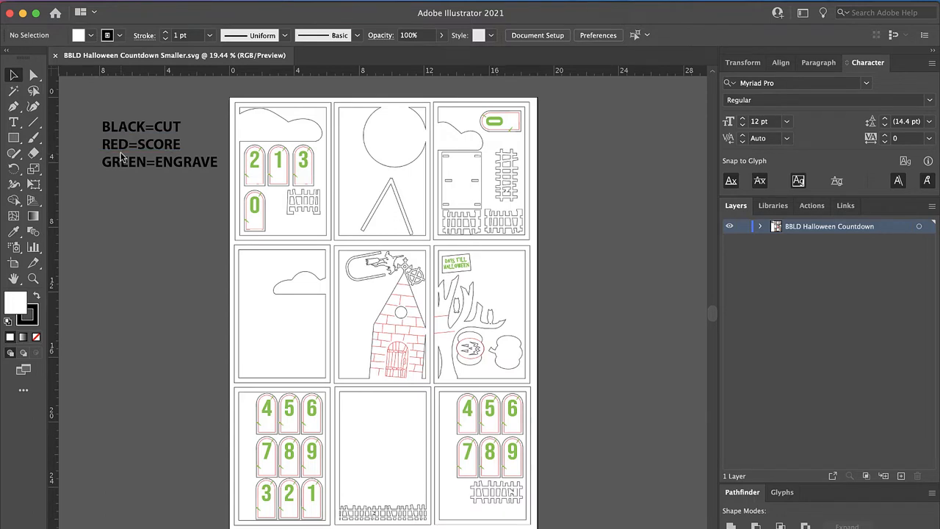
pyautogui.moveTo(124, 182)
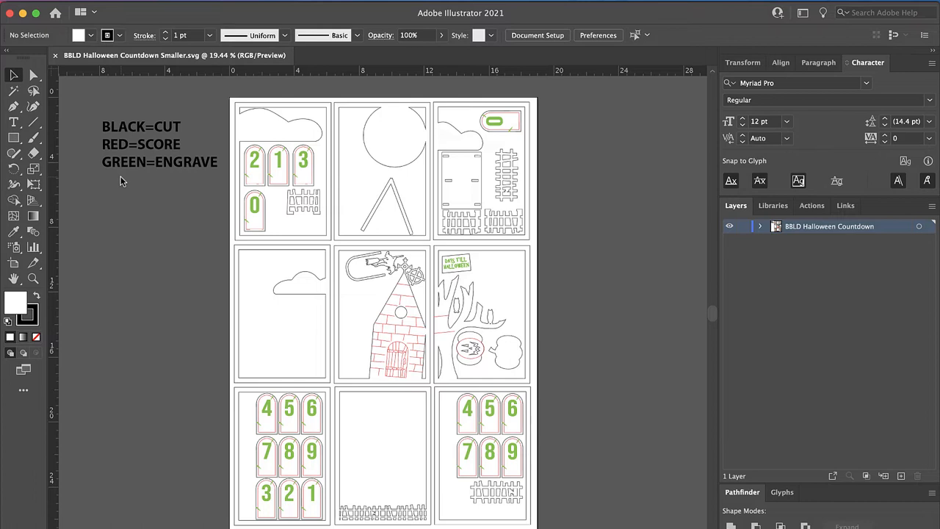
# Step: Review the top-row countdown panels by selecting their artwork in turn
pyautogui.click(389, 213)
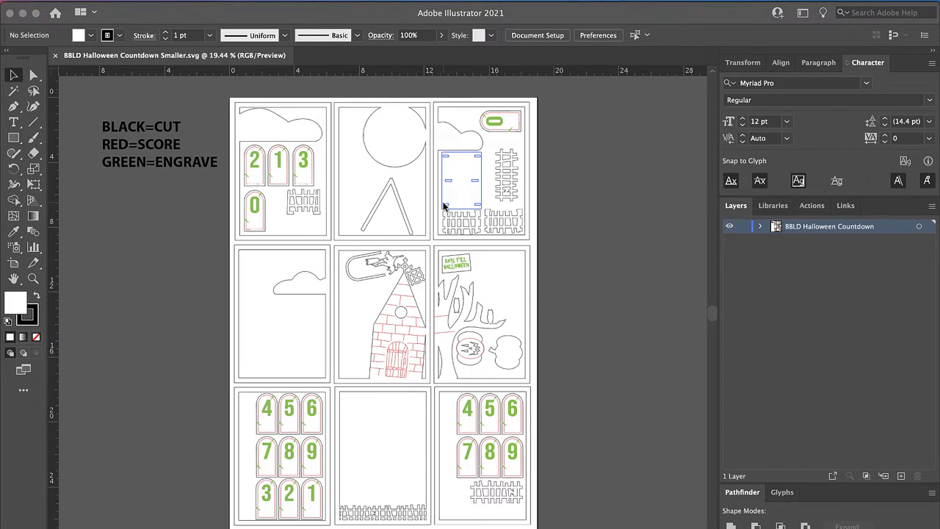
pyautogui.moveTo(194, 214)
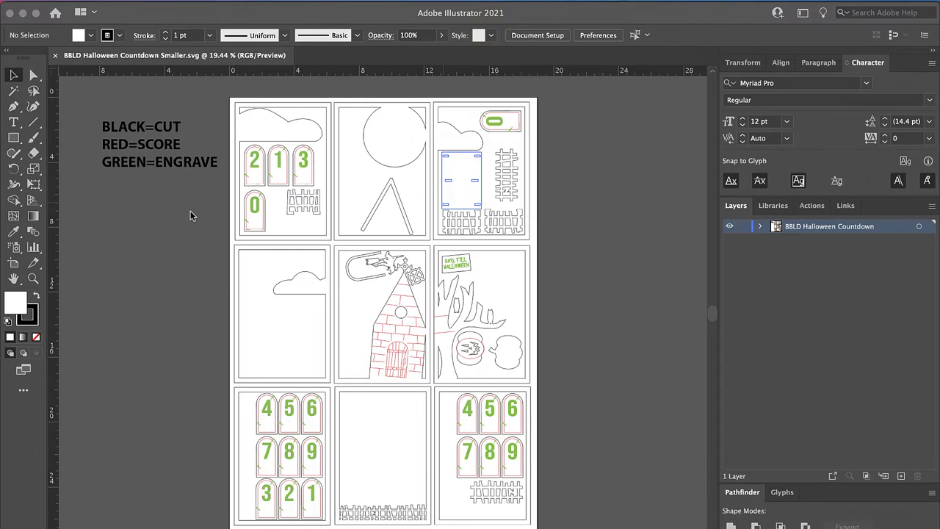
pyautogui.moveTo(207, 229)
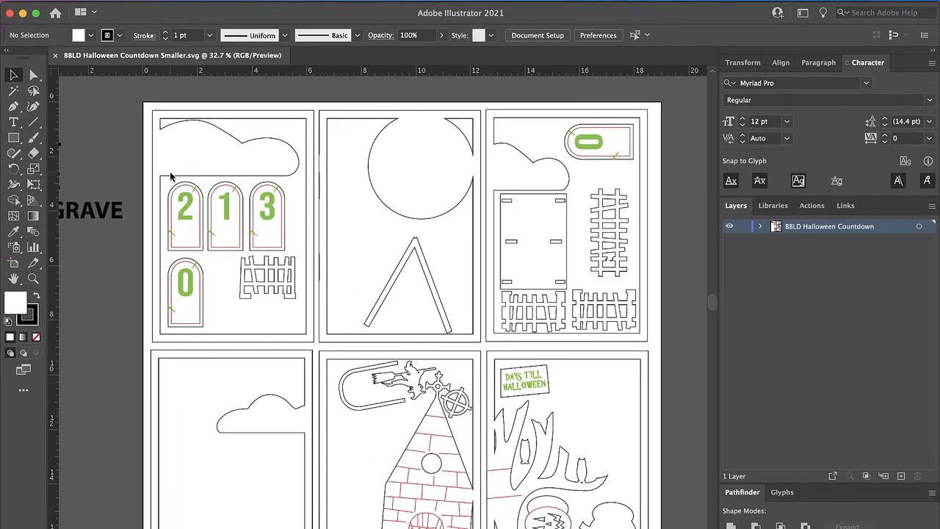
pyautogui.moveTo(235, 173)
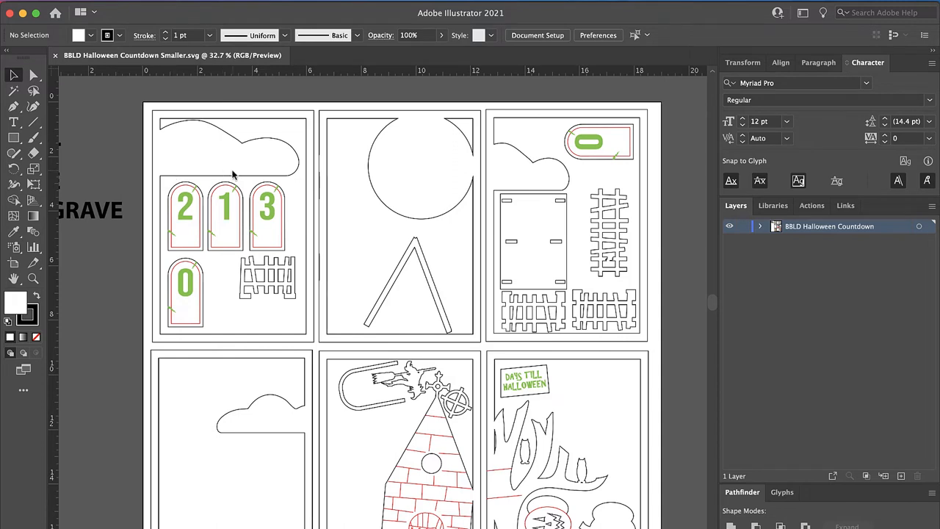
pyautogui.click(268, 279)
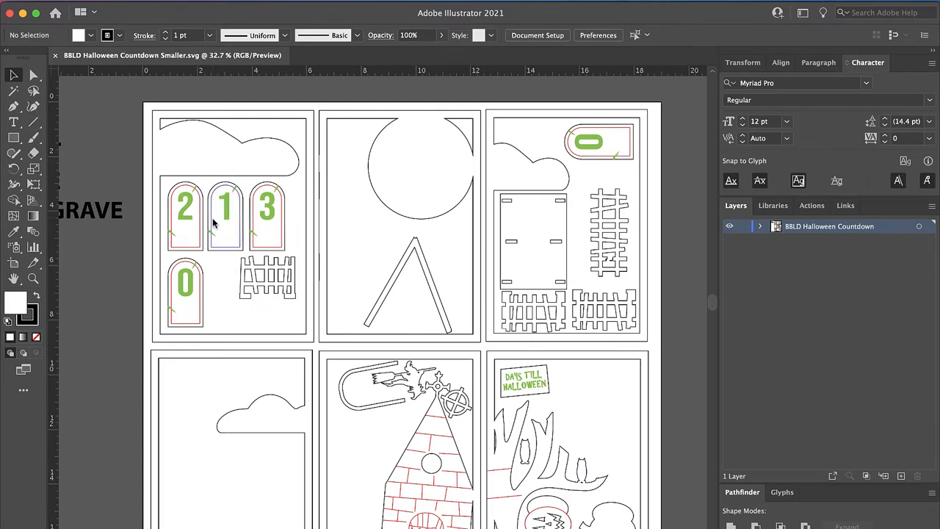
pyautogui.click(267, 278)
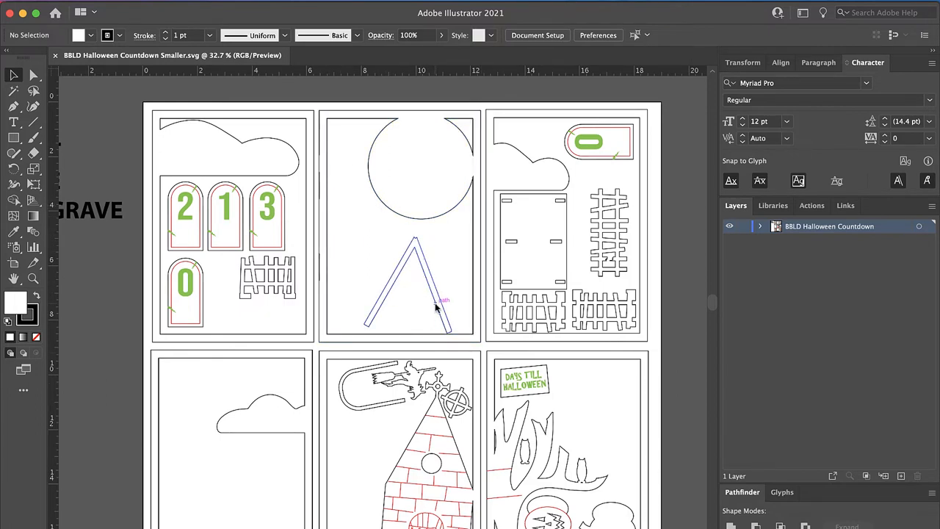
pyautogui.moveTo(411, 257)
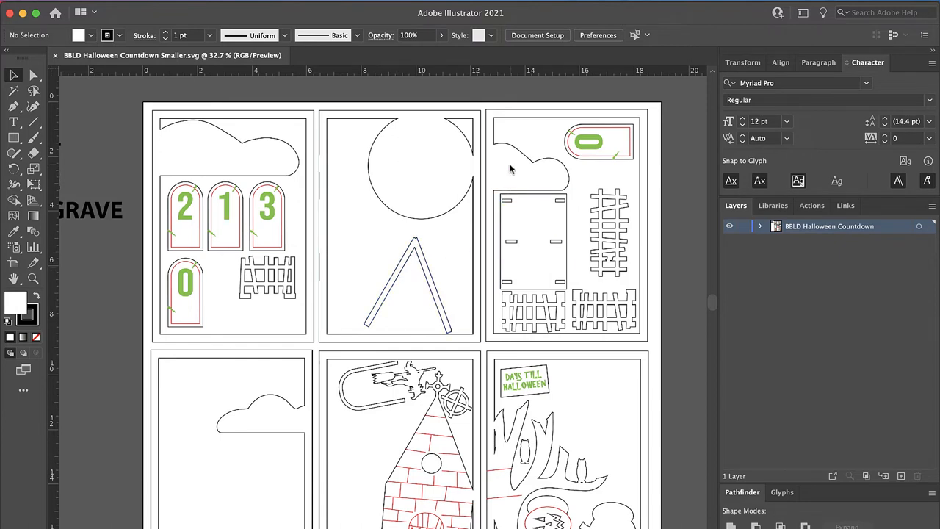
pyautogui.moveTo(521, 176)
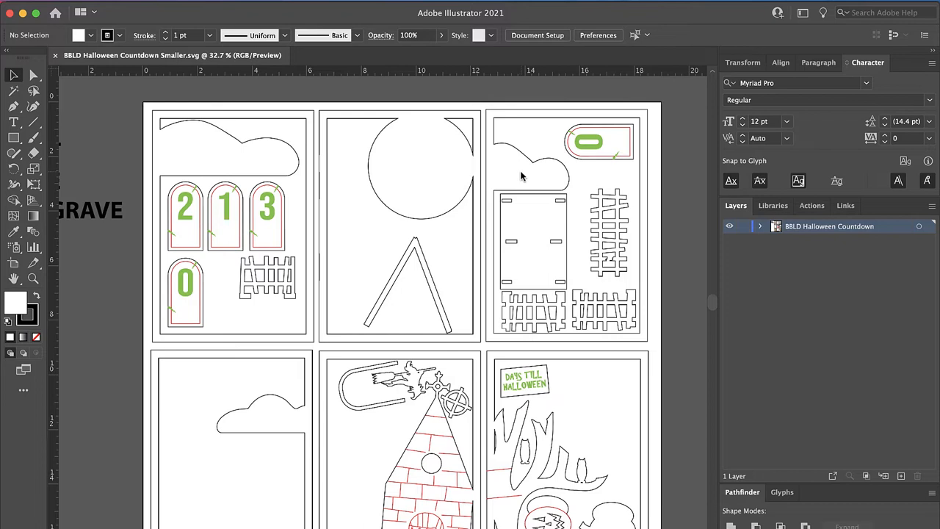
pyautogui.click(532, 241)
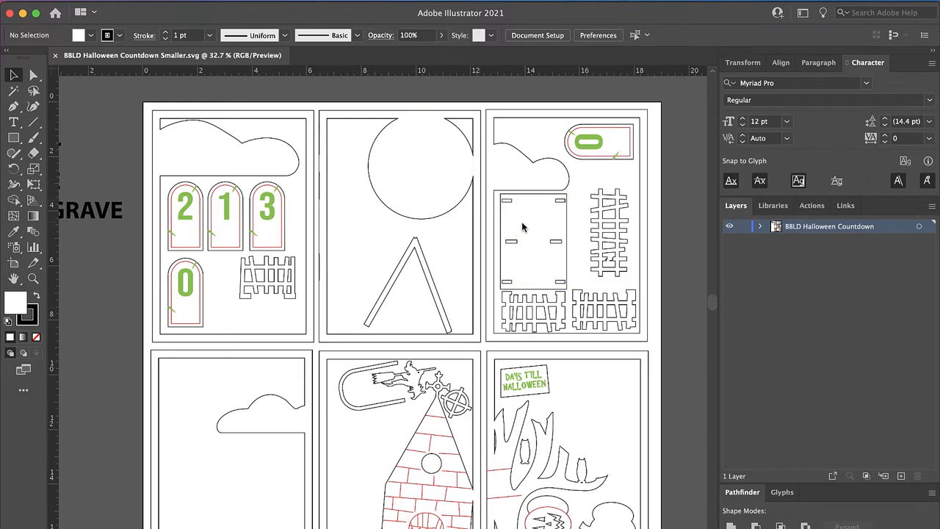
pyautogui.click(607, 252)
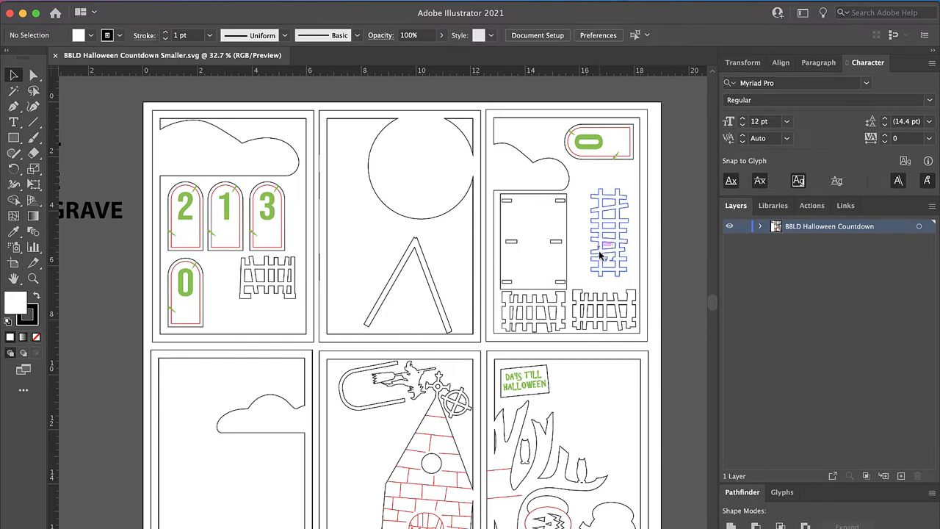
pyautogui.moveTo(599, 247)
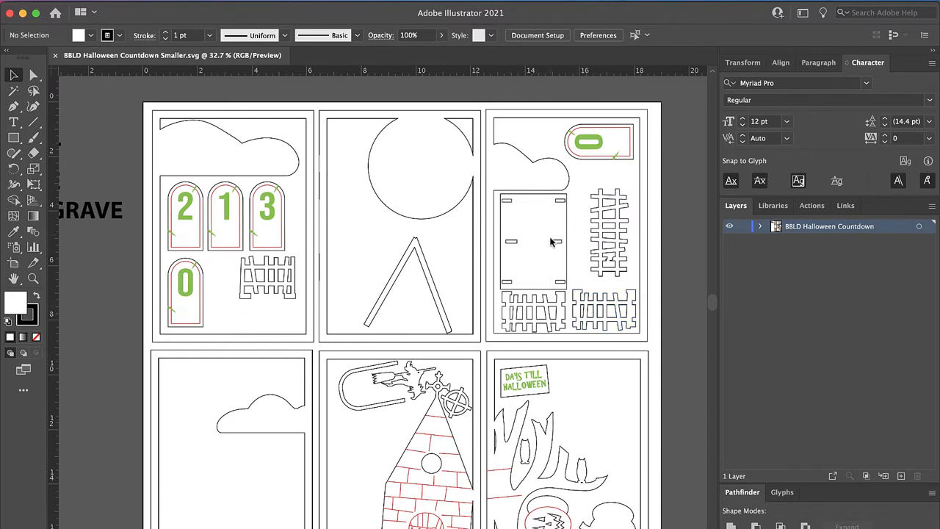
pyautogui.click(532, 311)
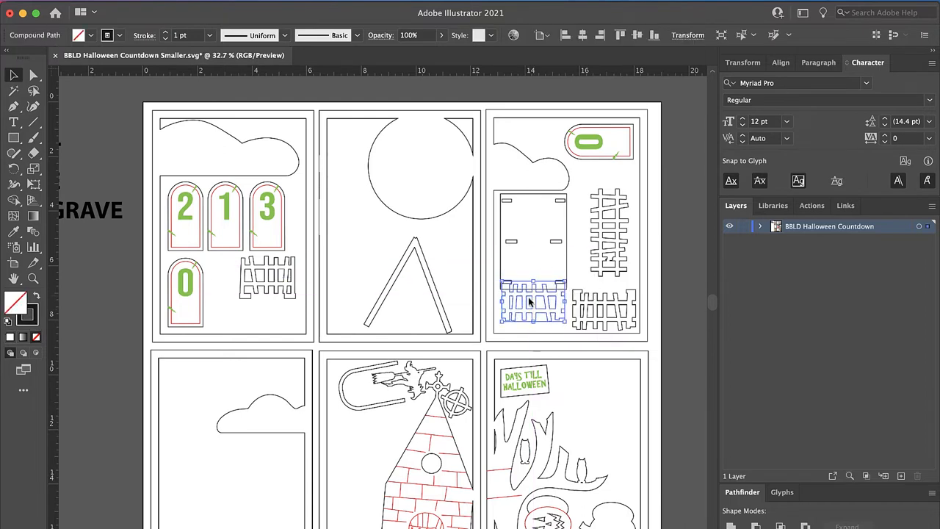
pyautogui.moveTo(517, 287)
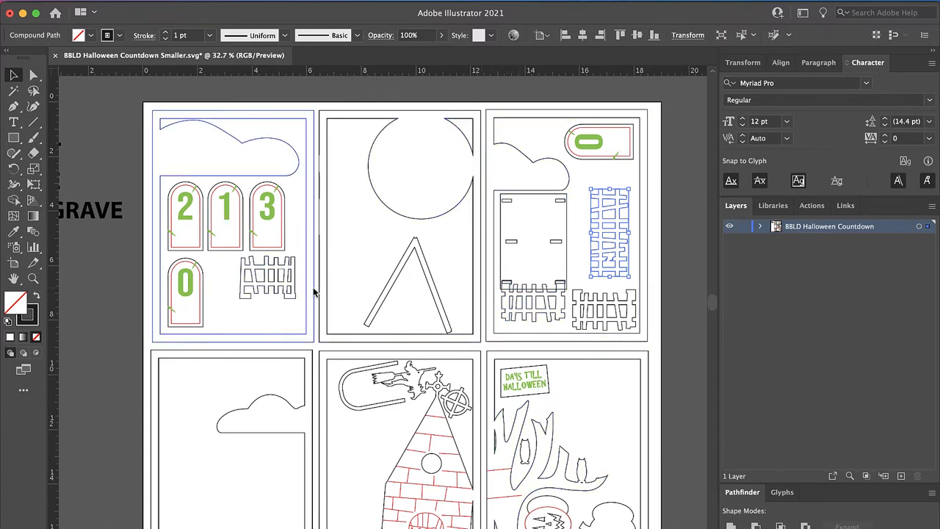
pyautogui.click(268, 278)
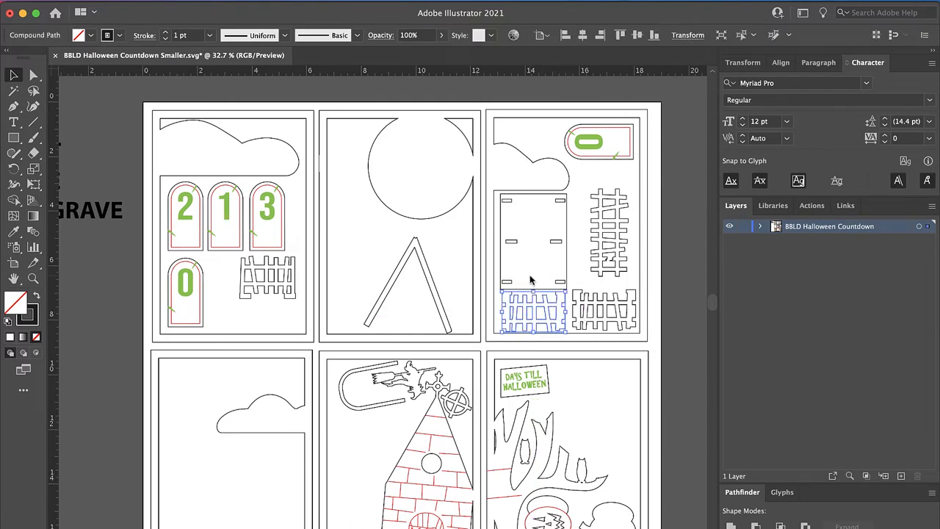
pyautogui.moveTo(555, 212)
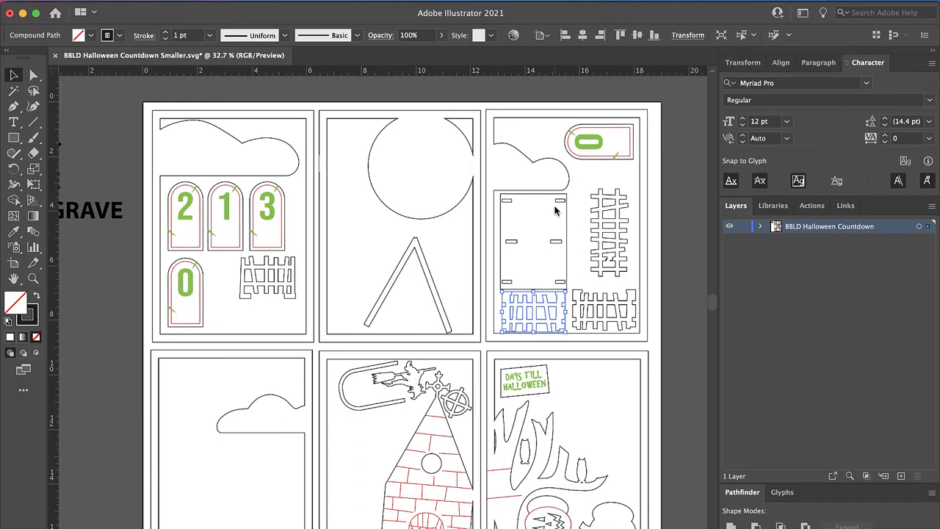
pyautogui.moveTo(517, 255)
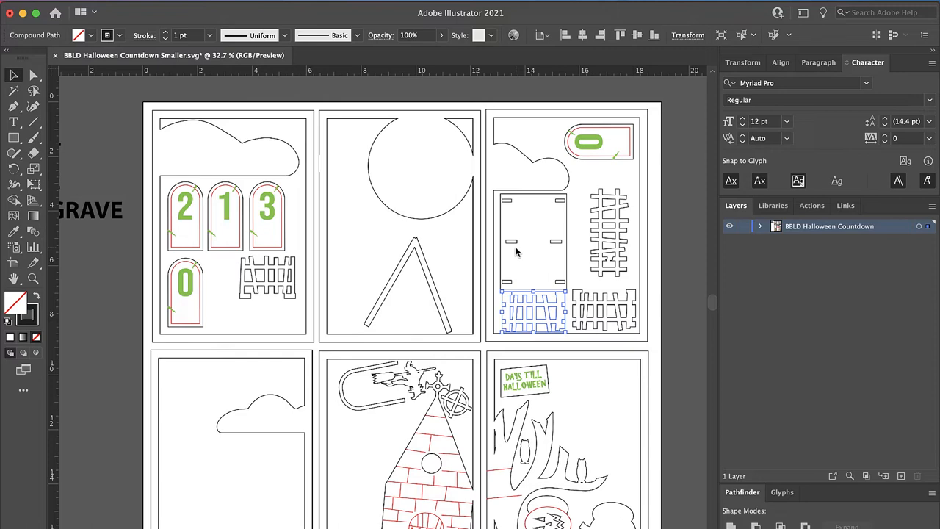
pyautogui.moveTo(525, 276)
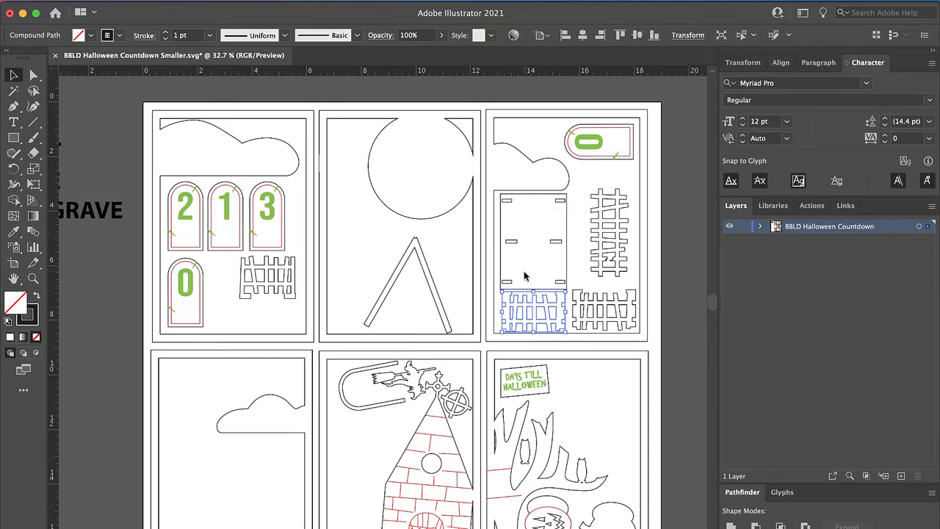
# Step: Select the haunted house panel with its witch, brick walls and door as one group
pyautogui.scroll(-3)
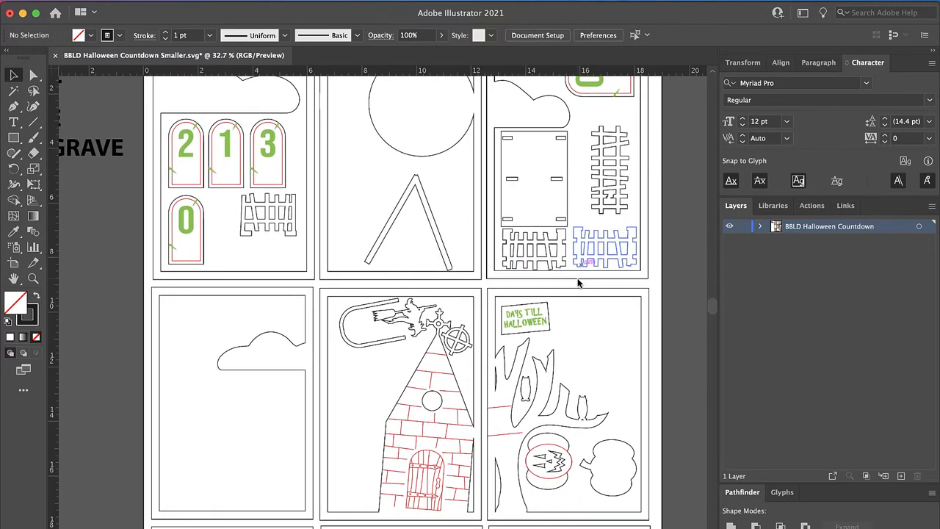
pyautogui.scroll(-3)
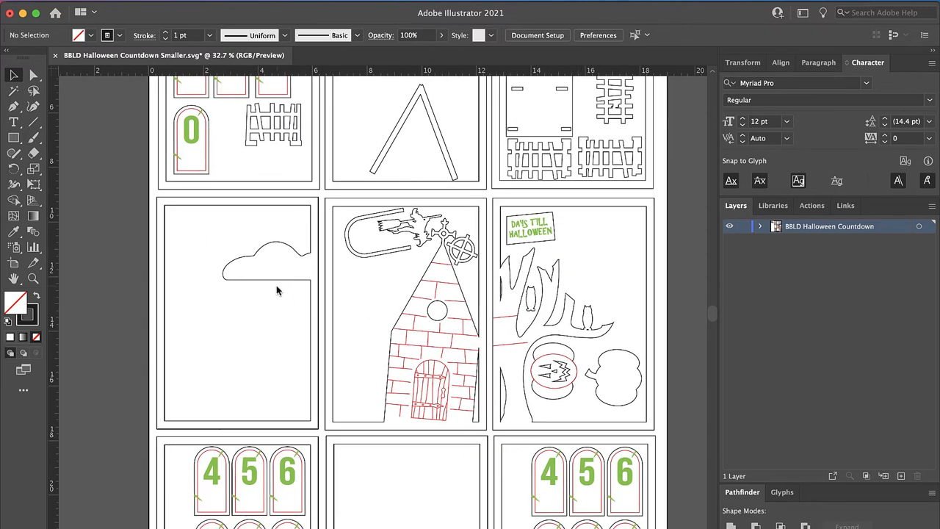
pyautogui.click(433, 323)
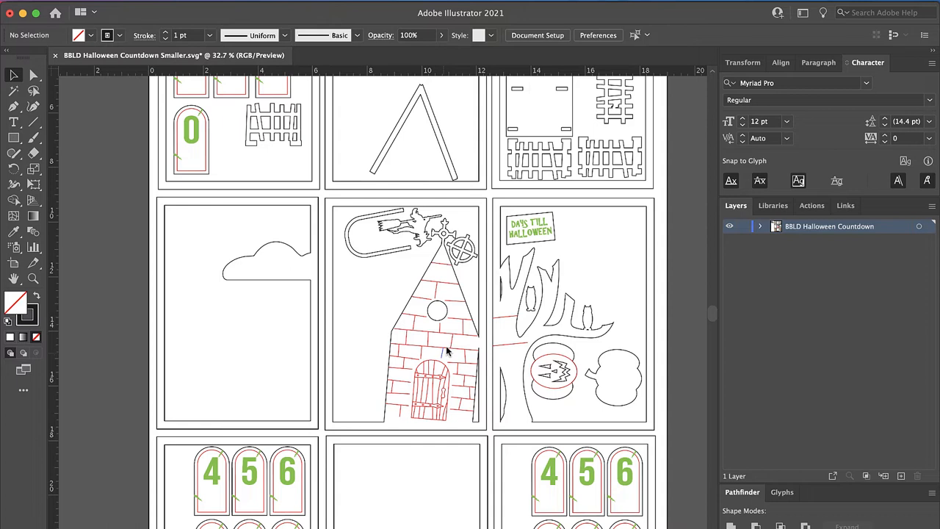
pyautogui.moveTo(373, 285)
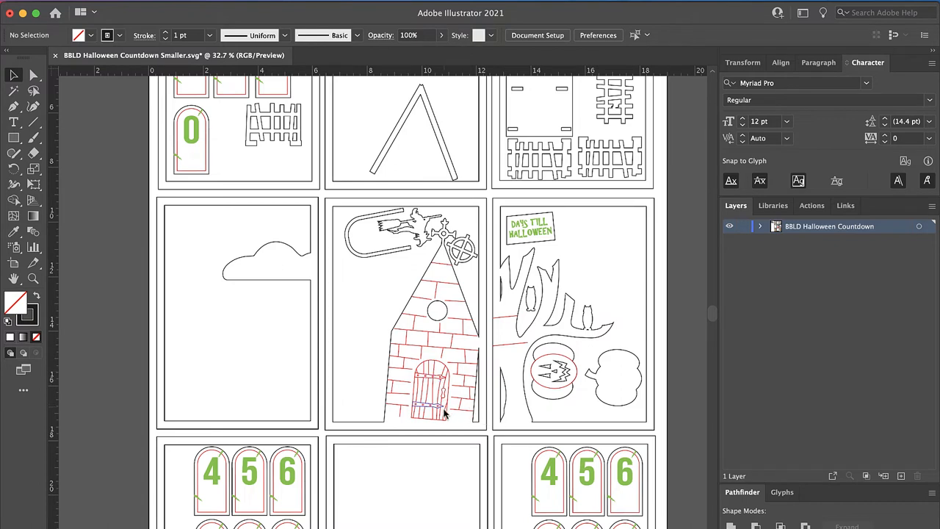
pyautogui.moveTo(409, 235)
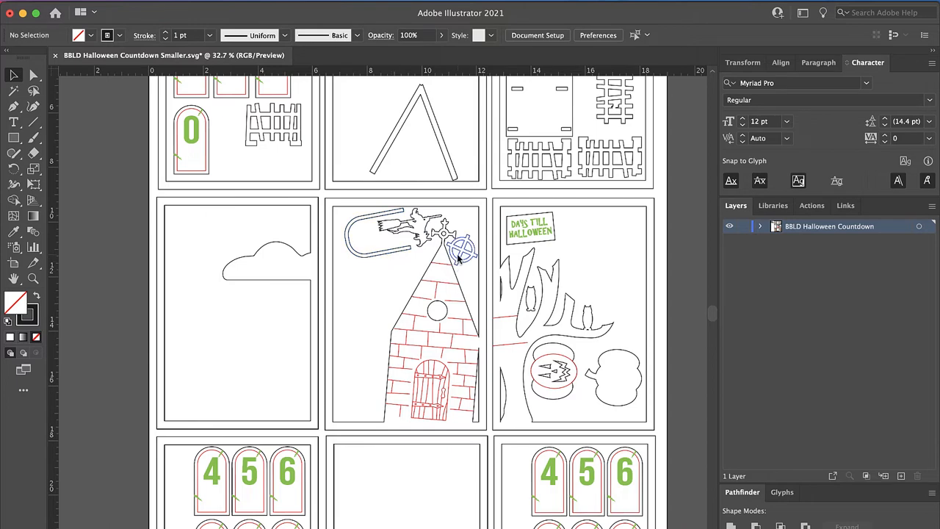
pyautogui.click(453, 279)
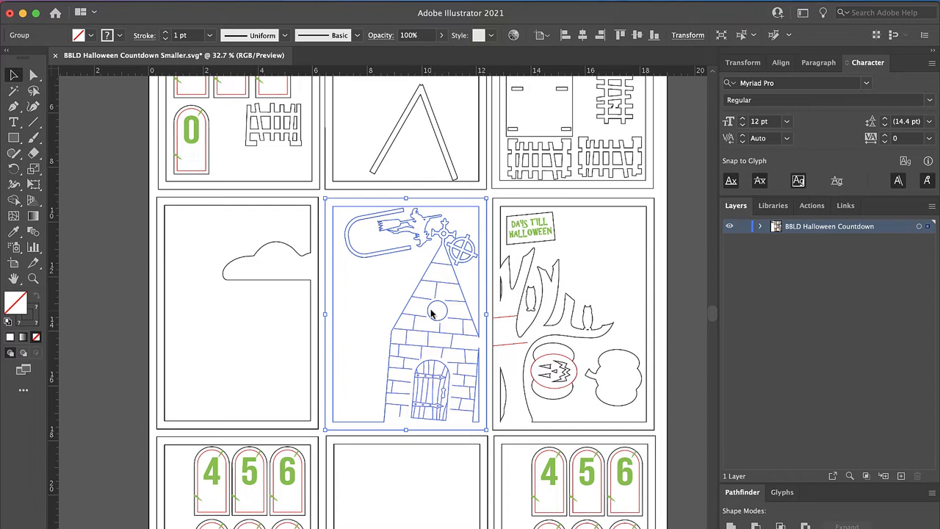
pyautogui.moveTo(438, 323)
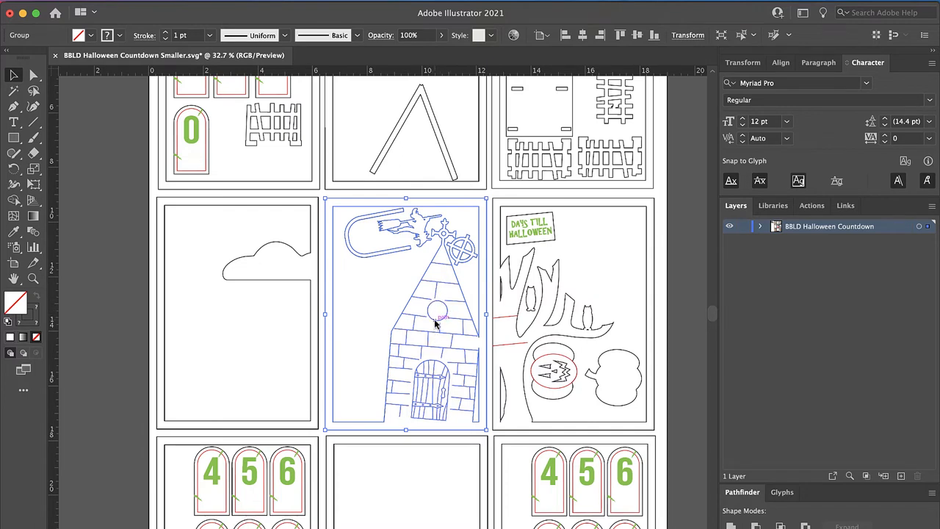
pyautogui.moveTo(433, 317)
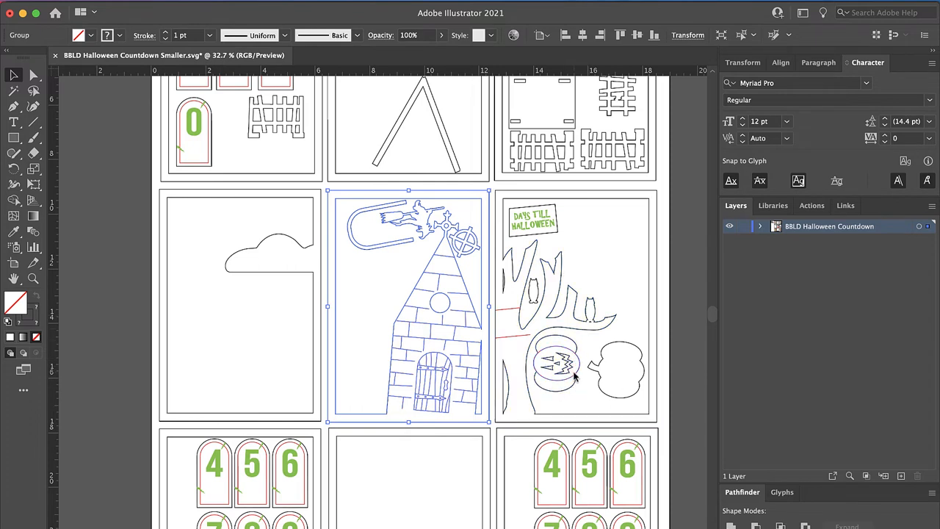
pyautogui.moveTo(593, 365)
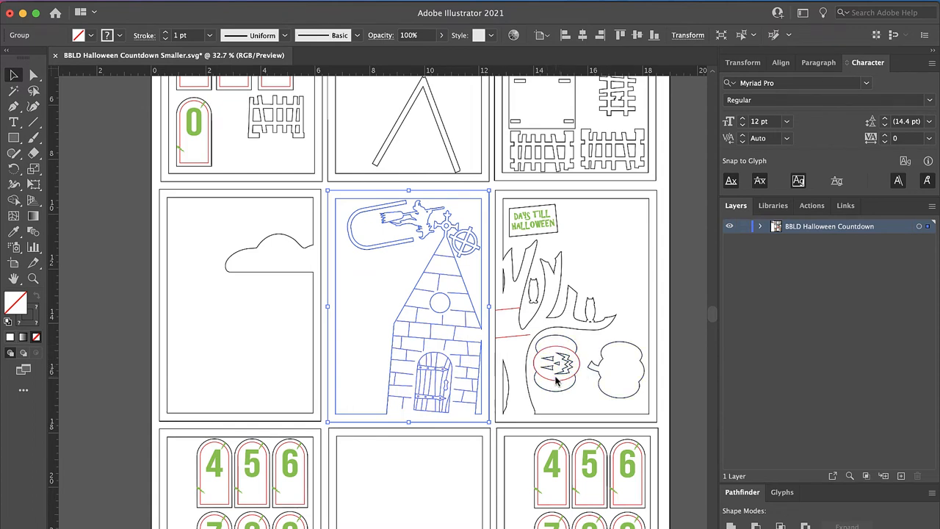
pyautogui.scroll(-3)
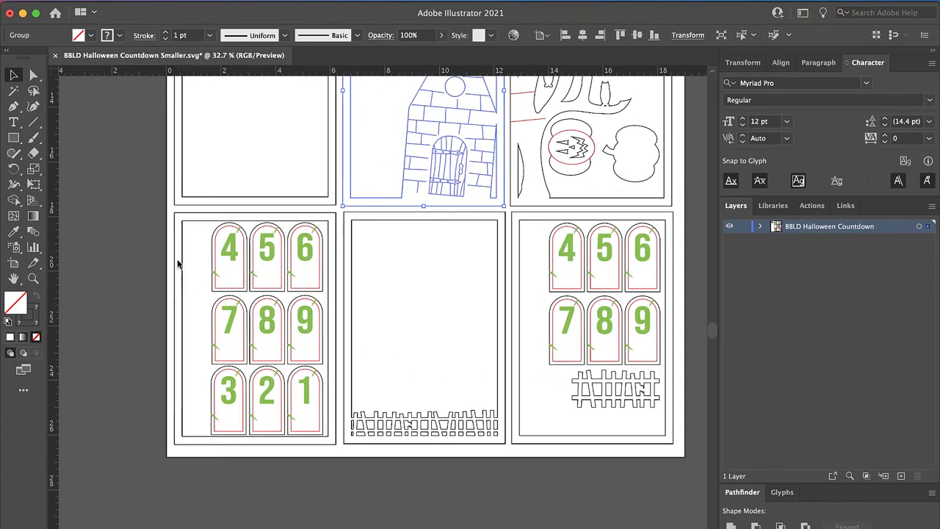
pyautogui.moveTo(199, 414)
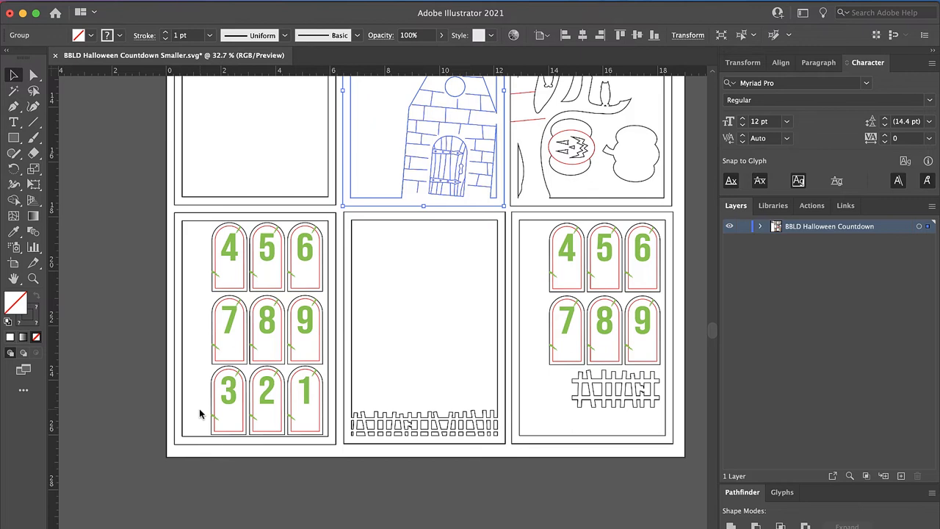
pyautogui.moveTo(214, 270)
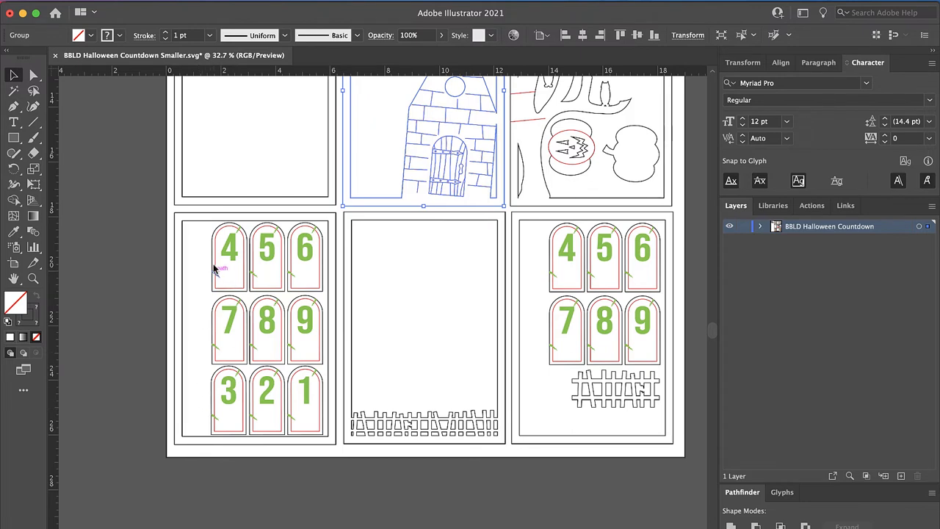
pyautogui.click(253, 326)
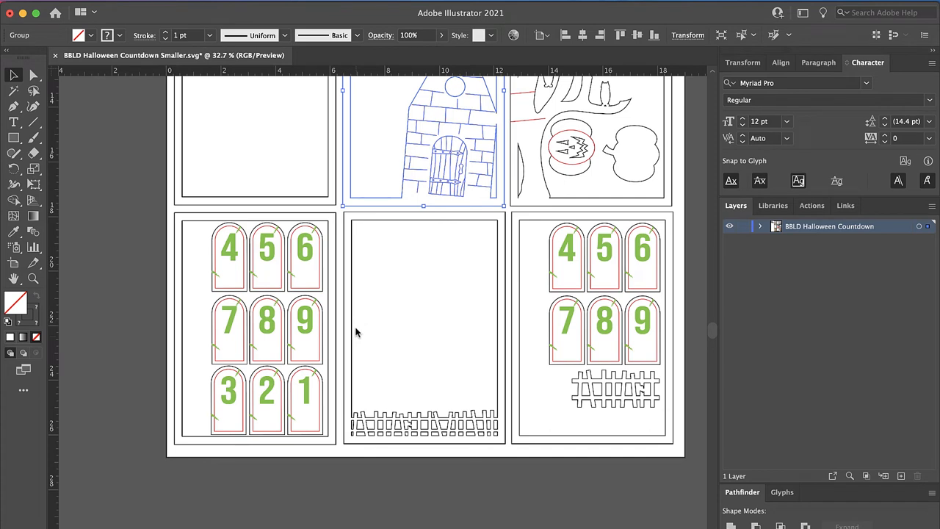
pyautogui.click(408, 426)
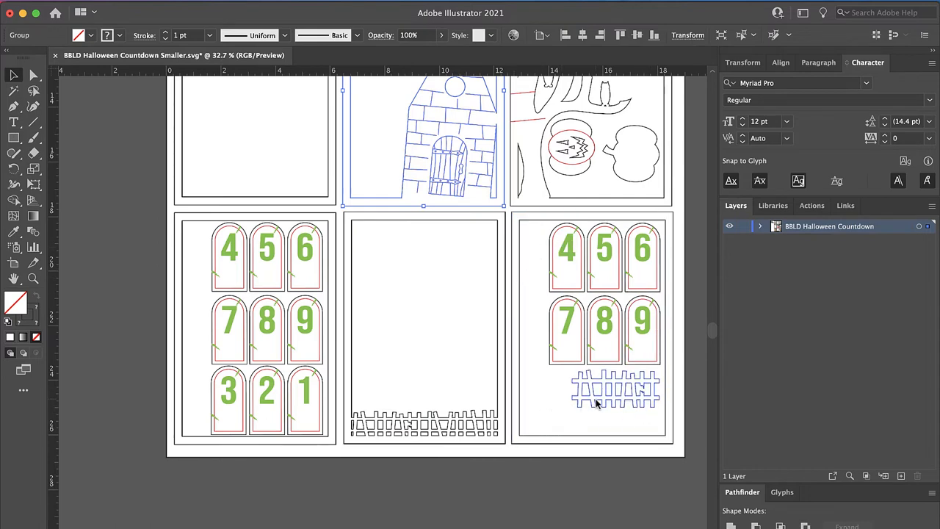
pyautogui.scroll(3)
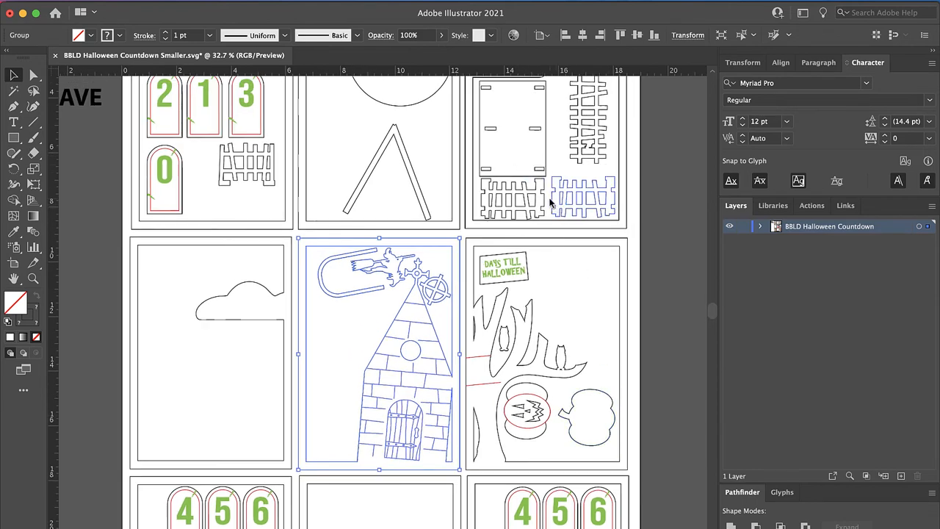
pyautogui.scroll(-3)
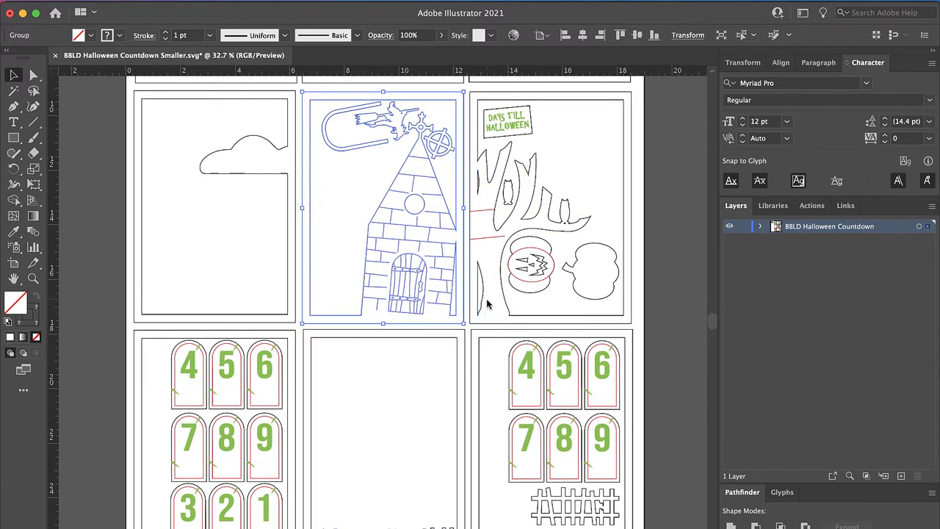
pyautogui.moveTo(408, 452)
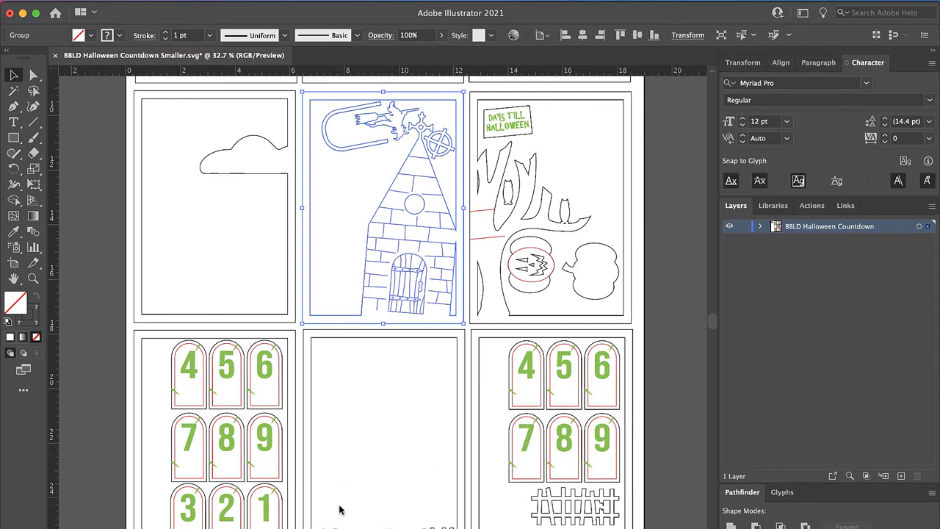
pyautogui.moveTo(402, 264)
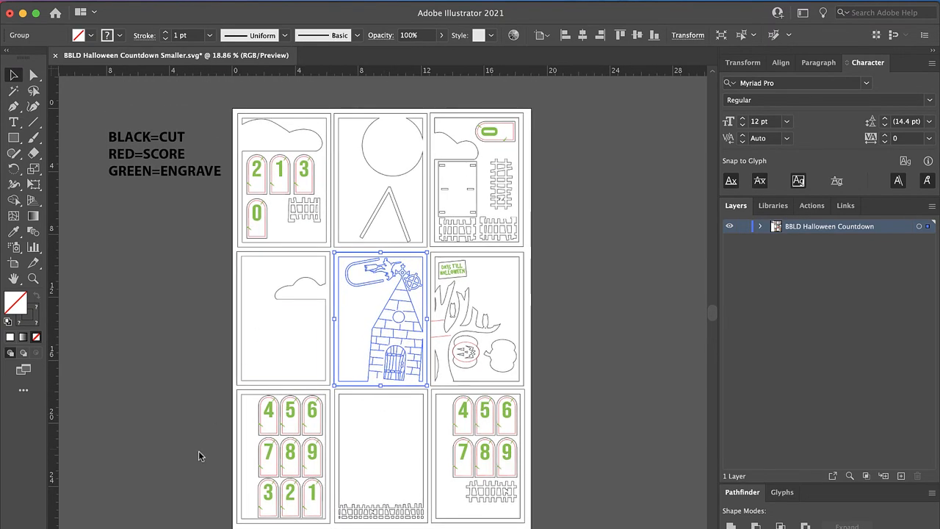
pyautogui.moveTo(184, 414)
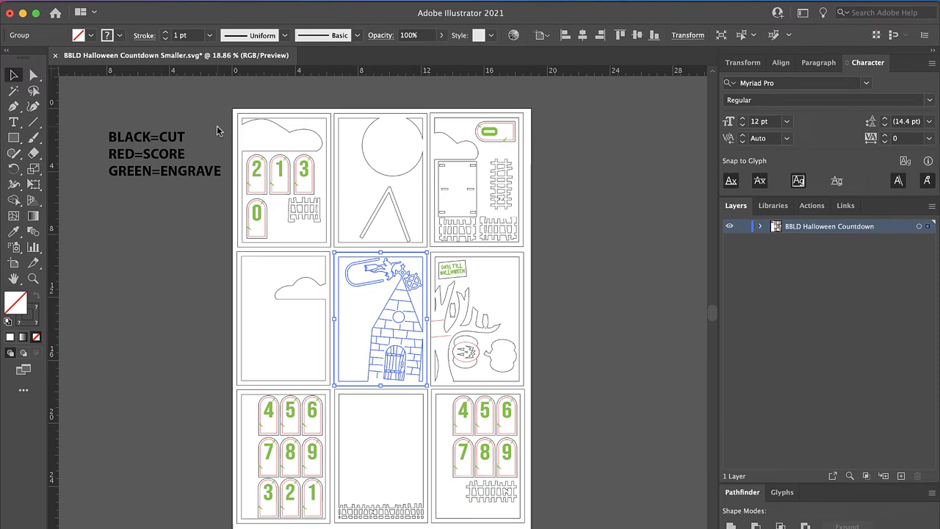
pyautogui.moveTo(208, 117)
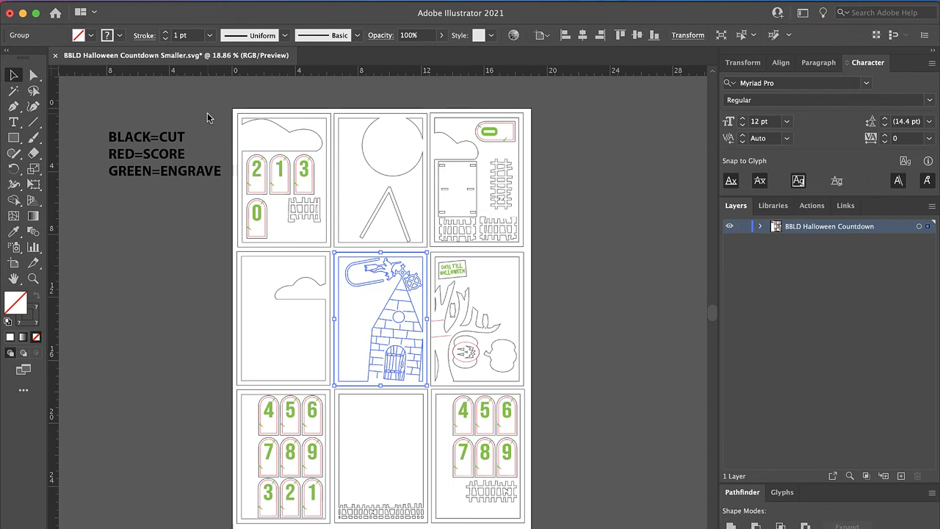
# Step: Deselect the haunted house panel so the full nine-panel layout and colour key show
pyautogui.click(585, 229)
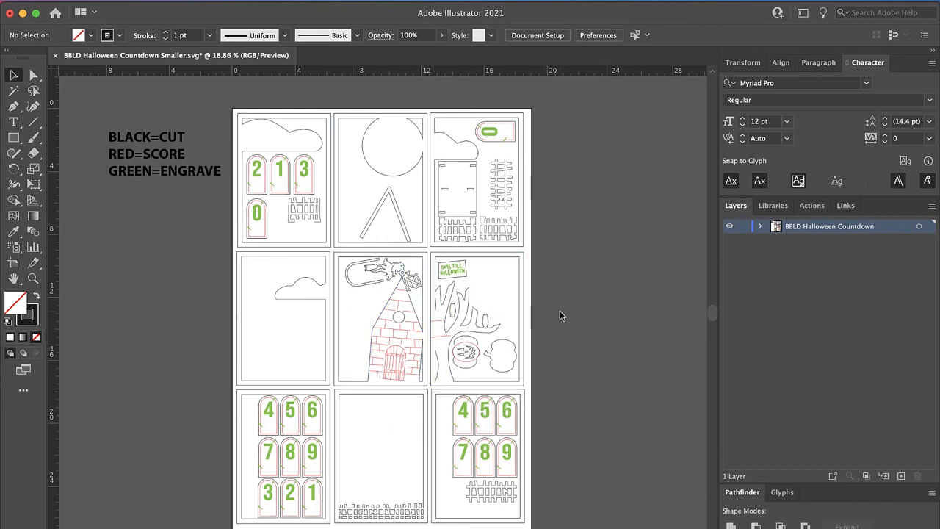
pyautogui.moveTo(546, 104)
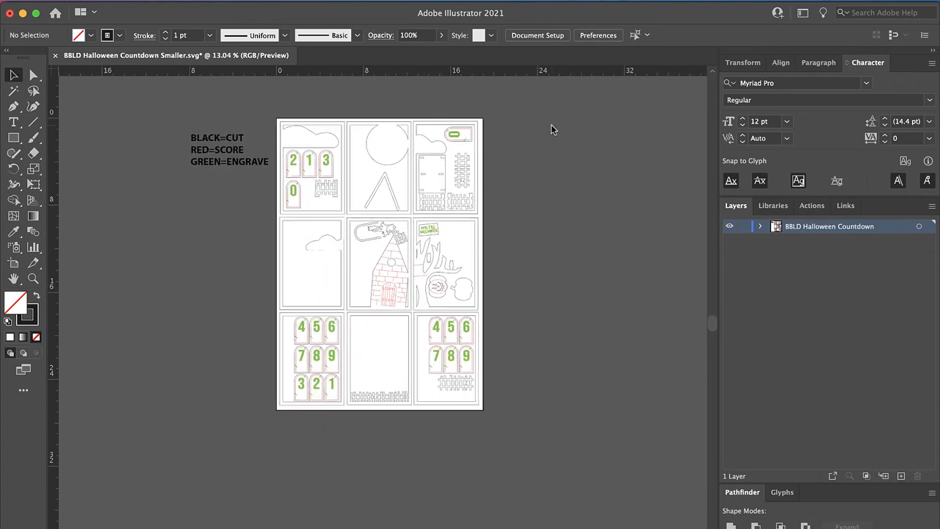
pyautogui.moveTo(502, 114)
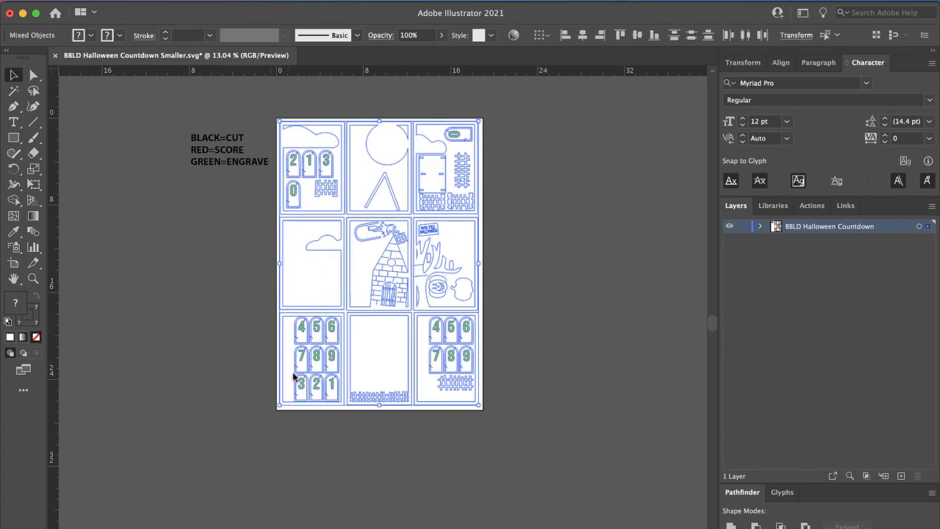
# Step: Drag the panel rows off the artboard, leaving the numbered door row on its right
pyautogui.moveTo(379, 264); pyautogui.dragTo(614, 264)
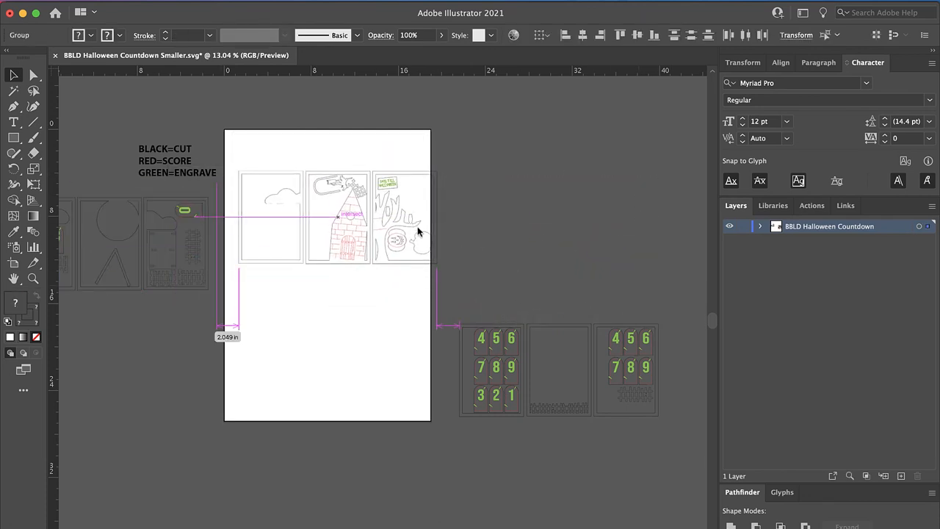
pyautogui.moveTo(337, 217); pyautogui.dragTo(132, 351)
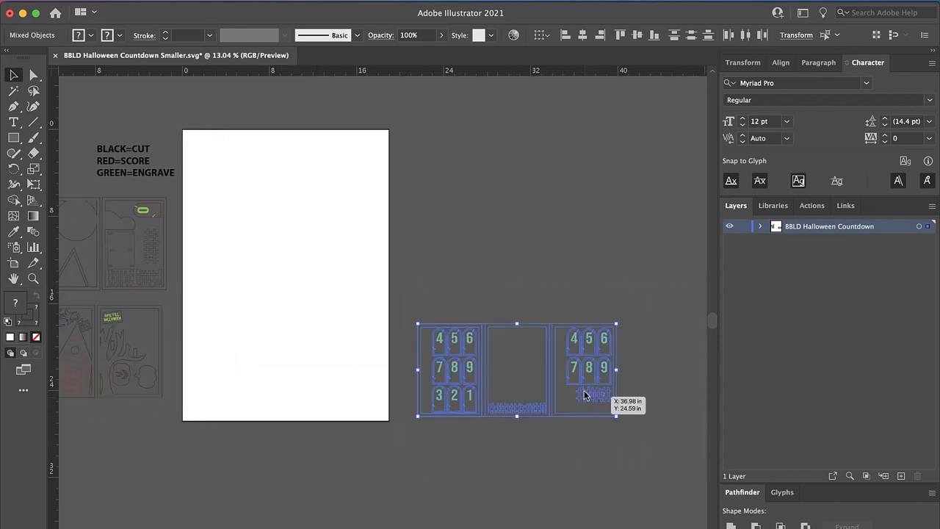
pyautogui.moveTo(584, 393); pyautogui.dragTo(535, 389)
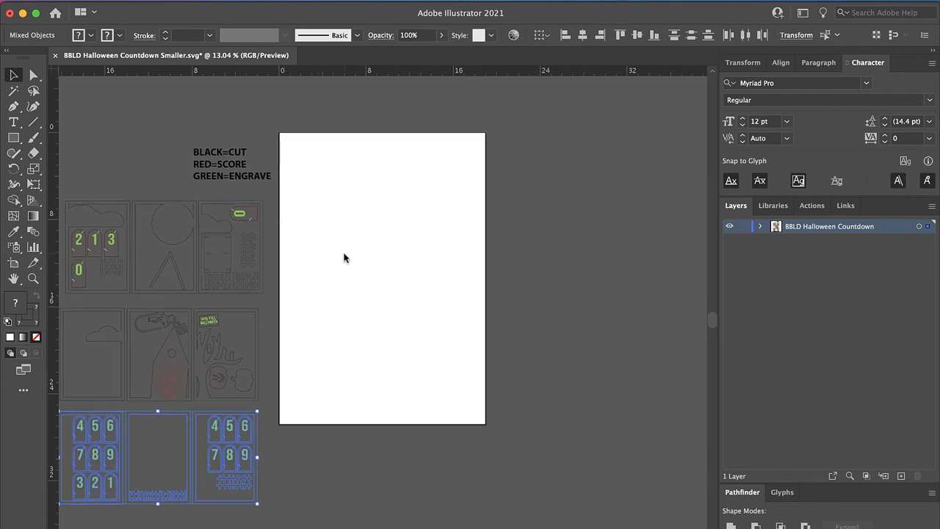
pyautogui.moveTo(159, 455); pyautogui.dragTo(609, 370)
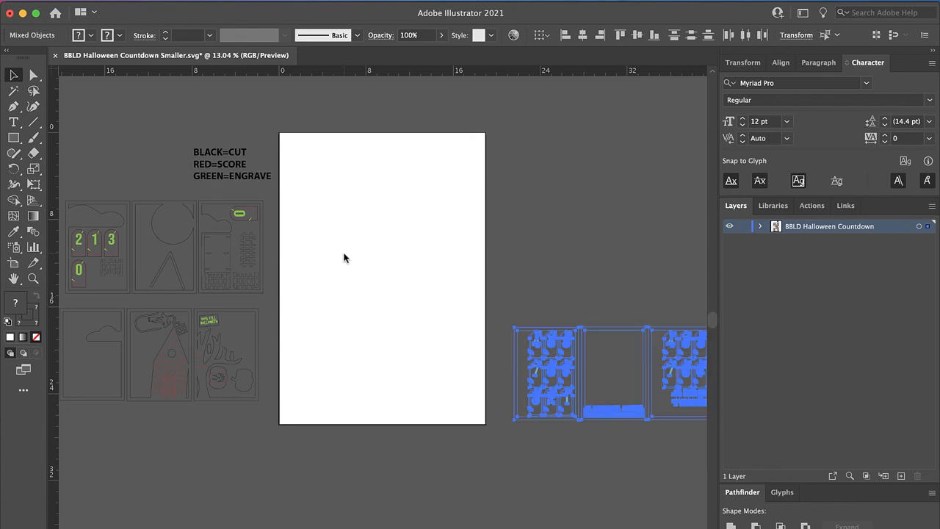